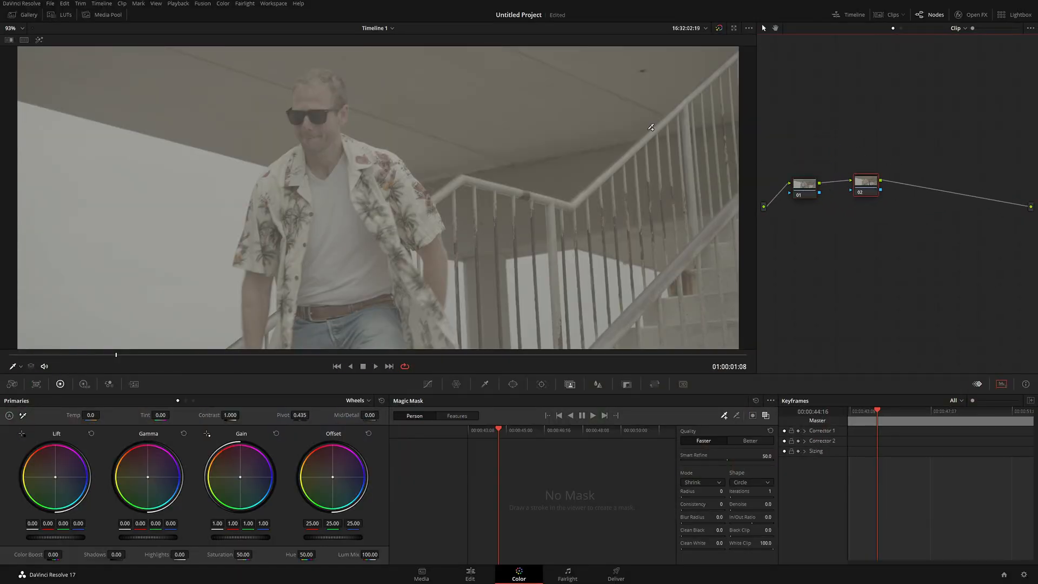
Browse to the Origami LUTs NEW 2021 GEN 5 folder, then switch to the clip's Camera Raw settings
{"action": "left_click", "coordinate": [65, 15]}
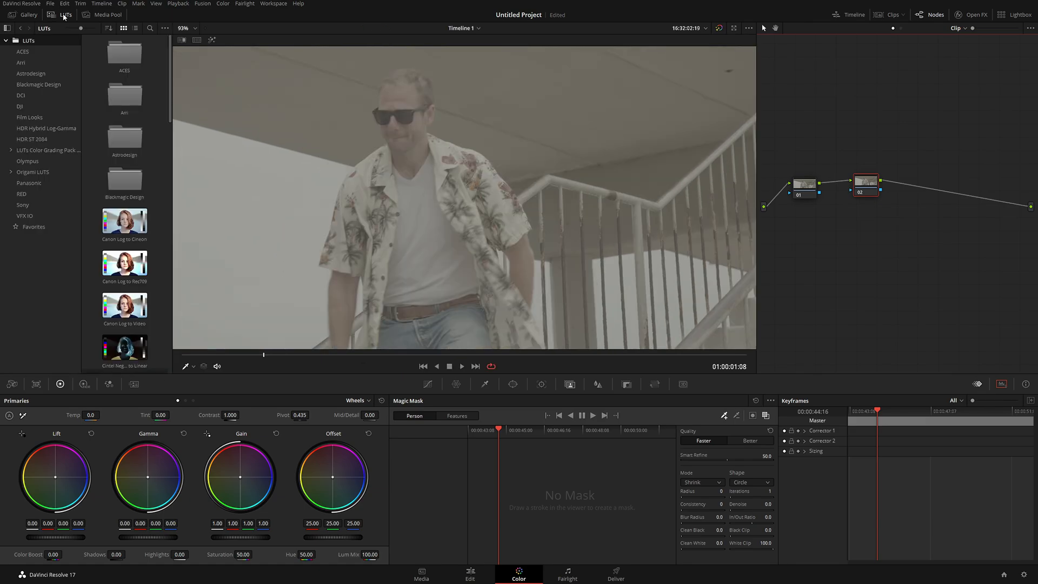
{"action": "left_click", "coordinate": [32, 171]}
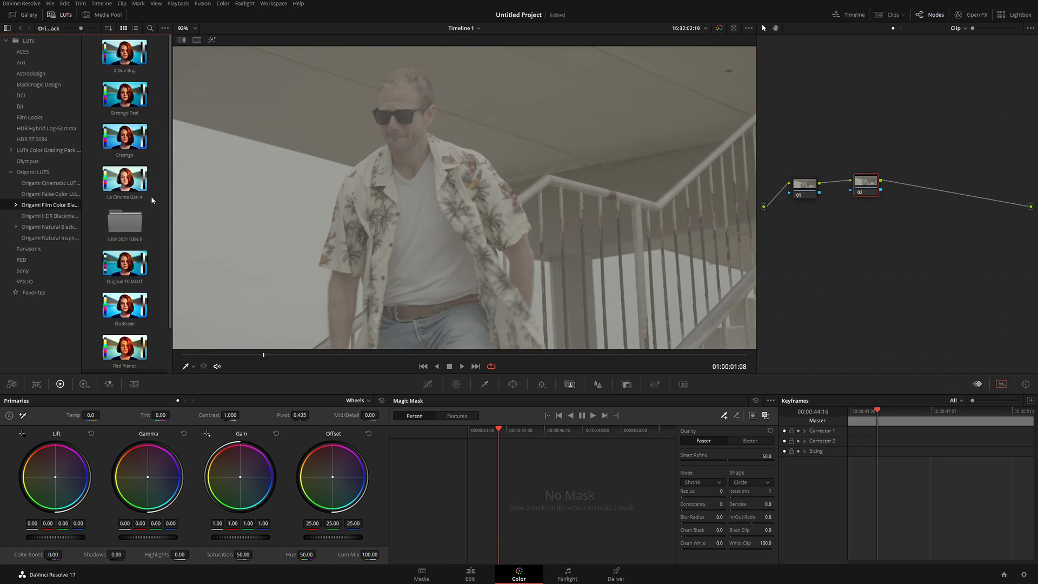
{"action": "left_click", "coordinate": [49, 216]}
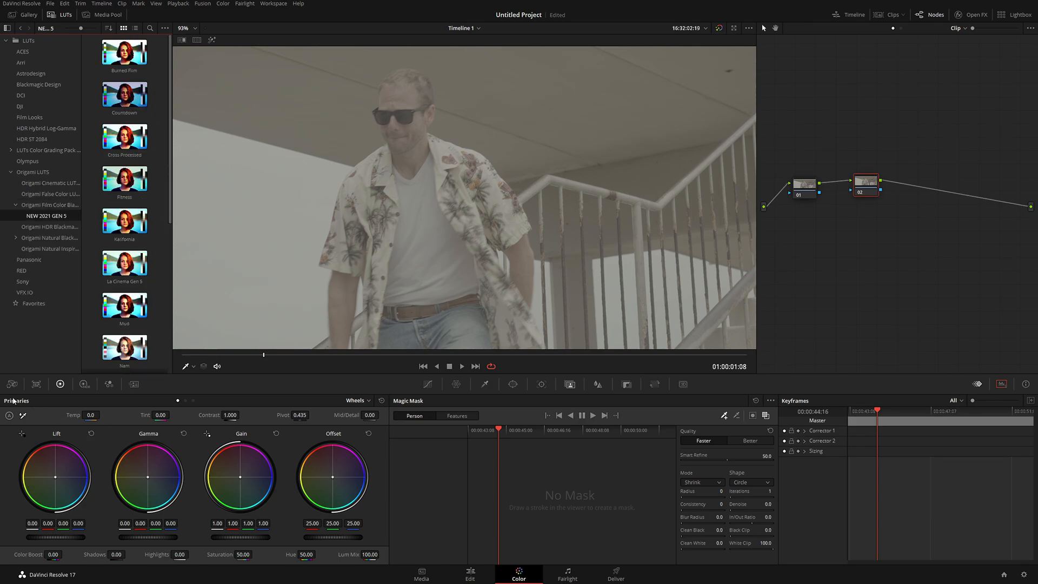
{"action": "left_click", "coordinate": [11, 384]}
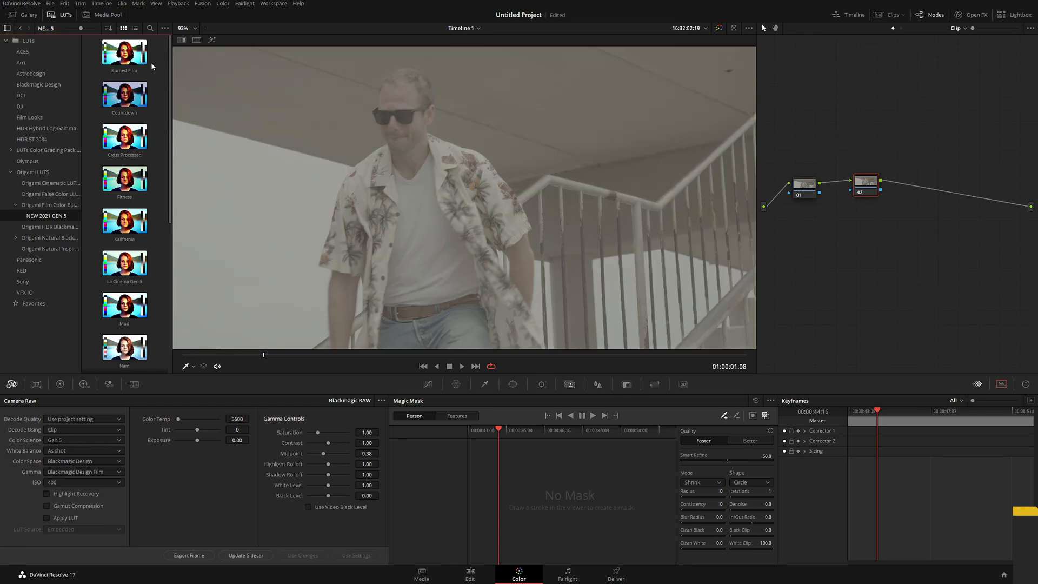
{"action": "left_click", "coordinate": [124, 222]}
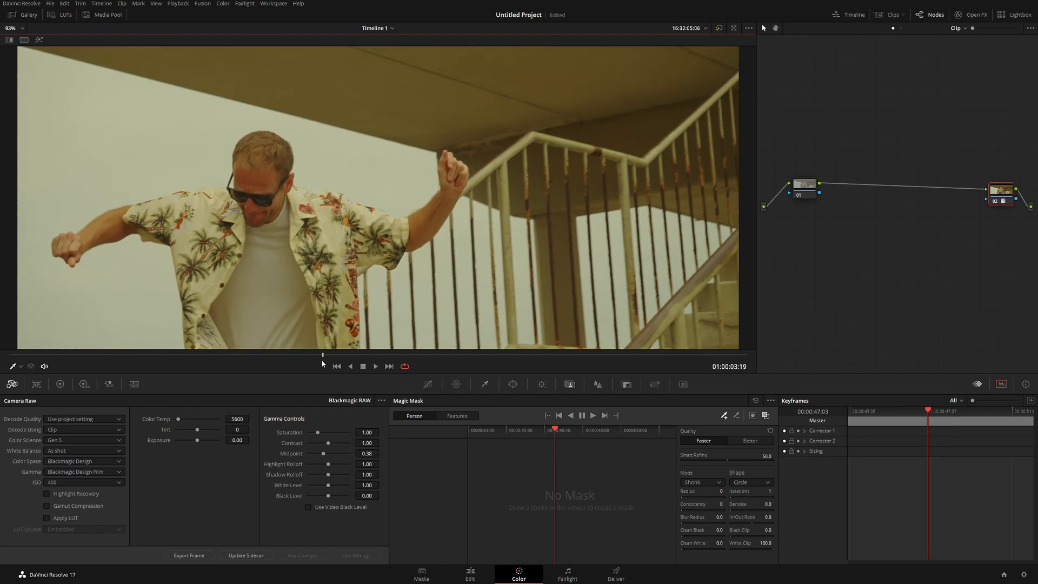
{"action": "mouse_move", "coordinate": [321, 364]}
{"action": "type", "text": "roto"}
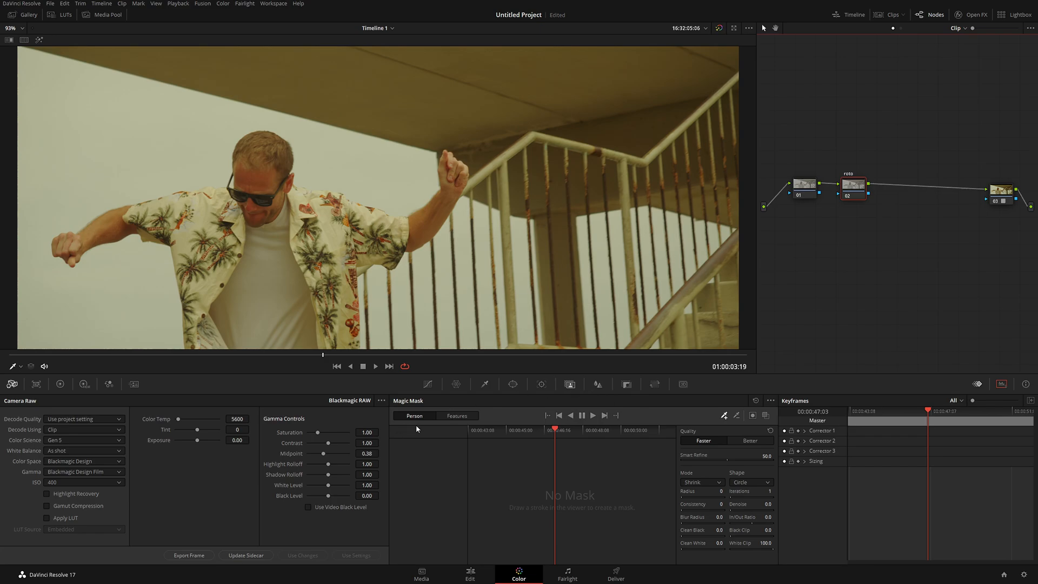
{"action": "mouse_move", "coordinate": [427, 424]}
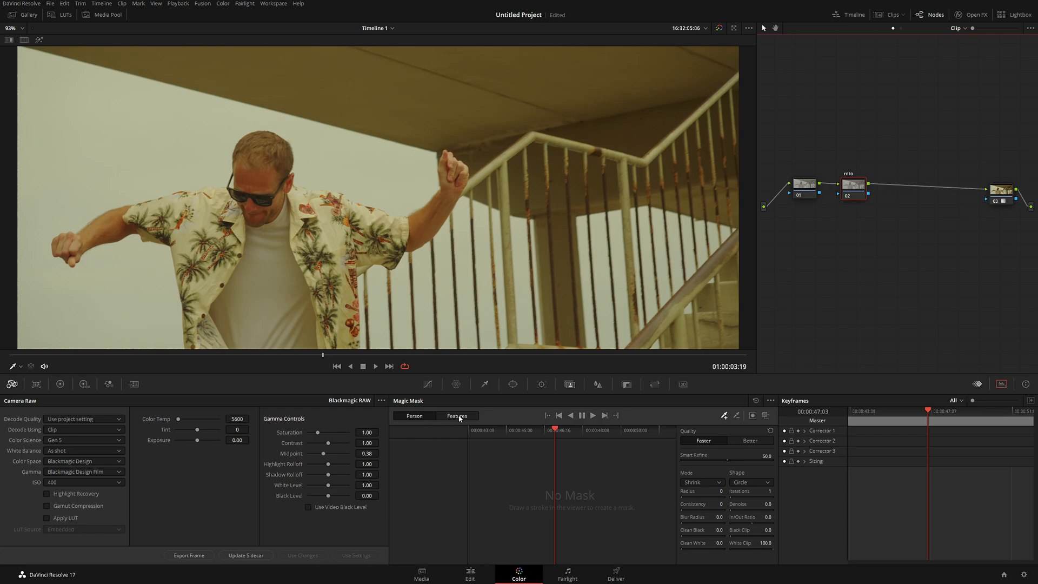
Review the Magic Mask body-feature options and return to Person mode for the new node
{"action": "left_click", "coordinate": [427, 431]}
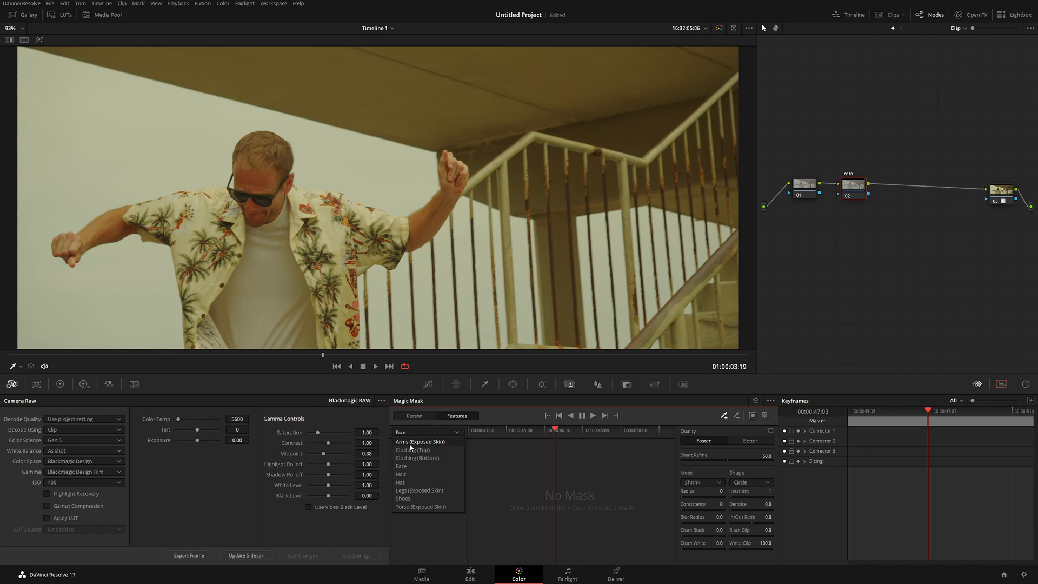
{"action": "left_click", "coordinate": [413, 416]}
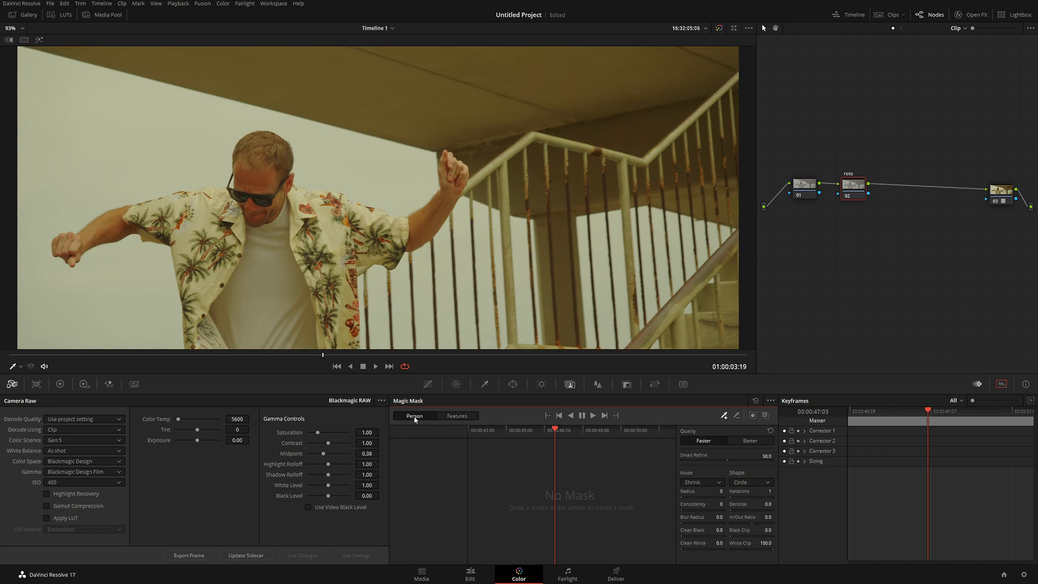
{"action": "left_click", "coordinate": [609, 430]}
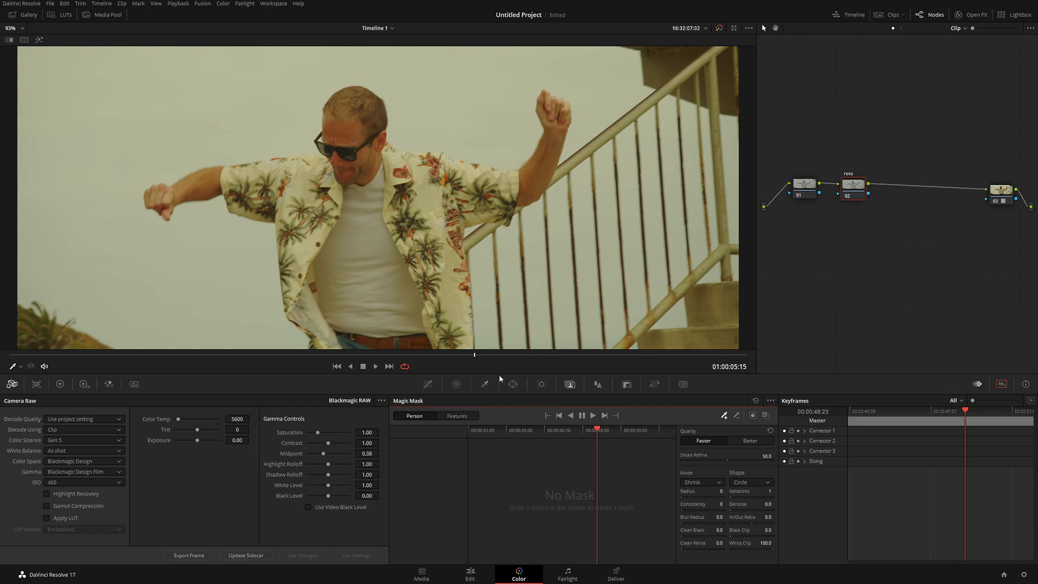
{"action": "mouse_move", "coordinate": [427, 158]}
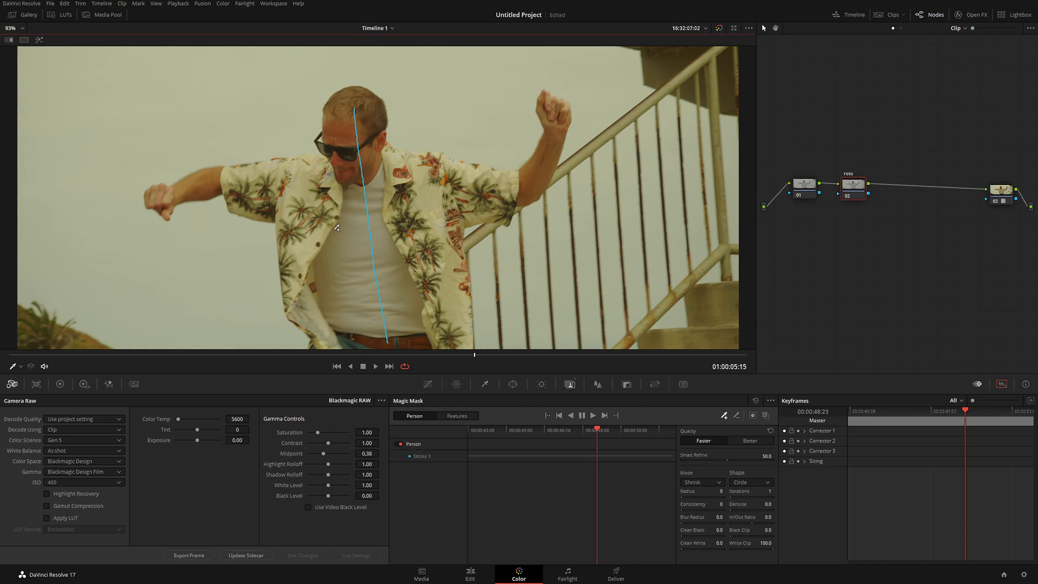
{"action": "mouse_move", "coordinate": [424, 318]}
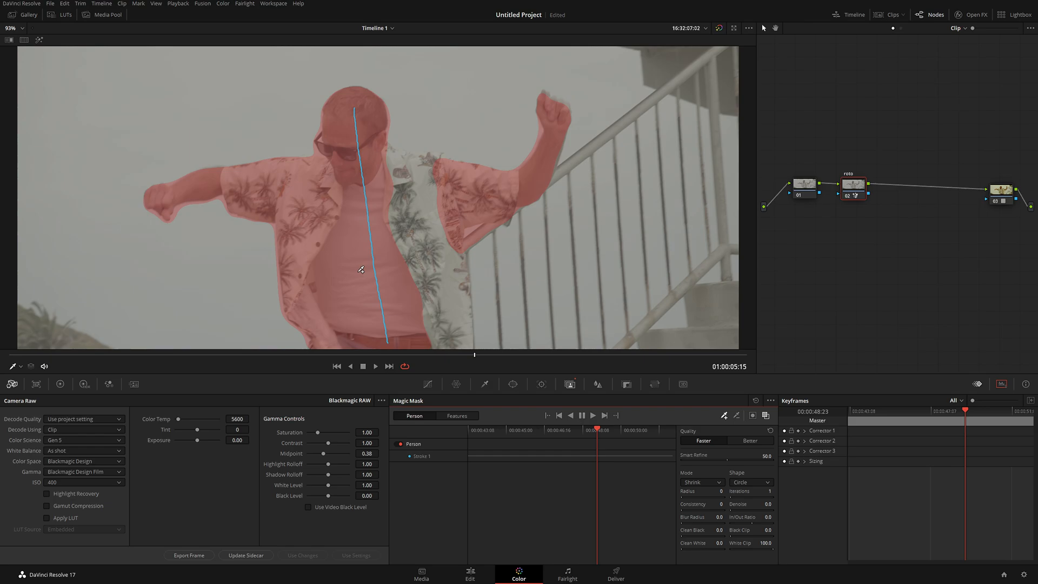
{"action": "mouse_move", "coordinate": [422, 265]}
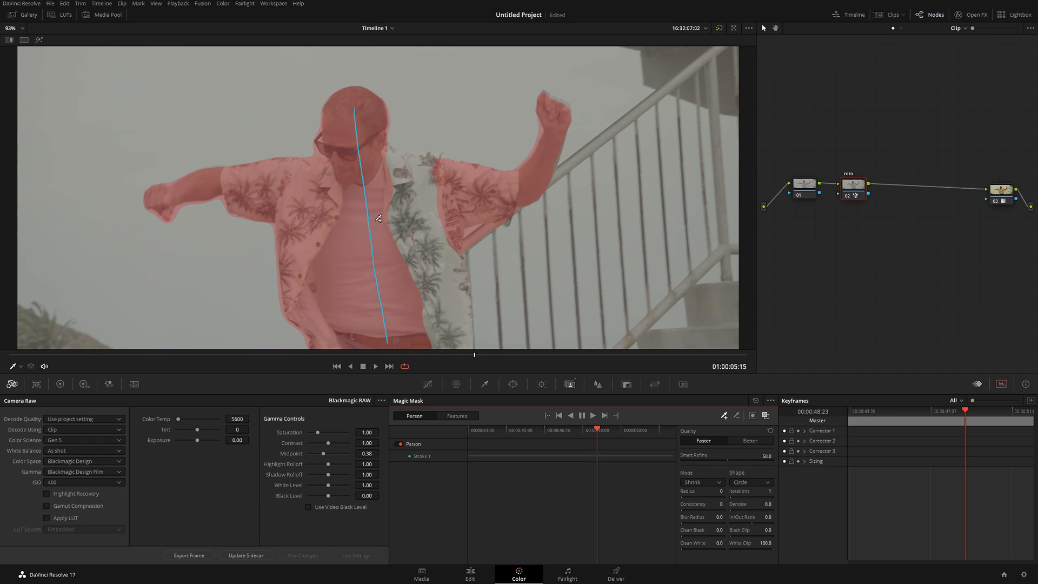
{"action": "mouse_move", "coordinate": [362, 250]}
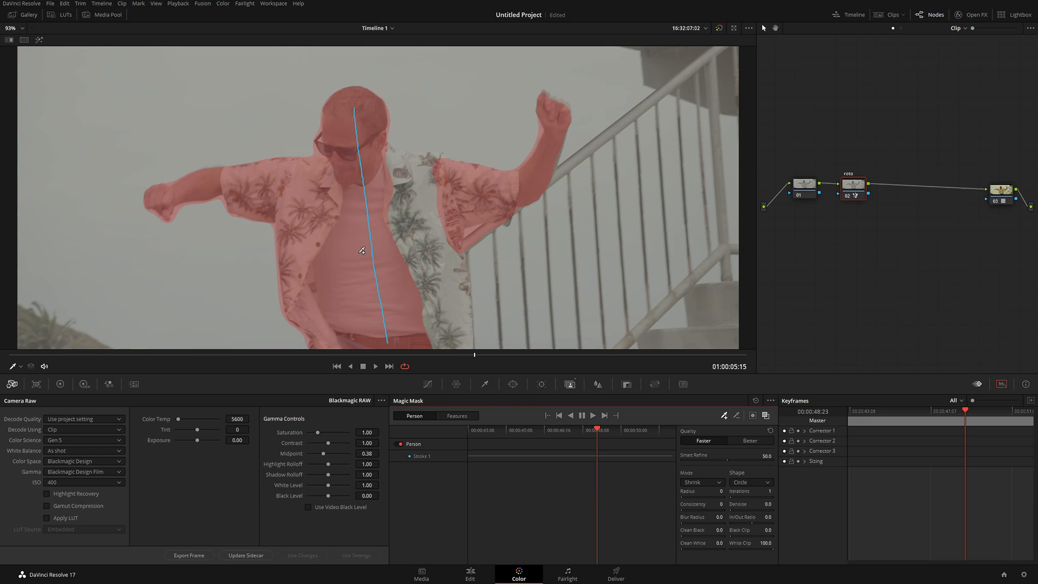
Add another stroke so the person mask covers more of the man's shirt
{"action": "left_click_drag", "start_coordinate": [413, 189], "coordinate": [418, 255]}
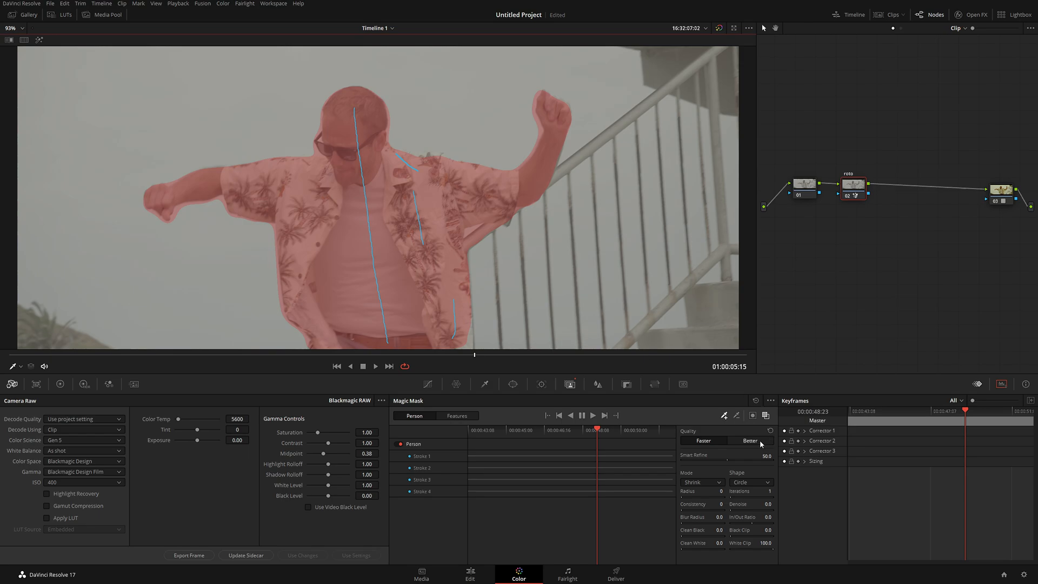
{"action": "mouse_move", "coordinate": [760, 444]}
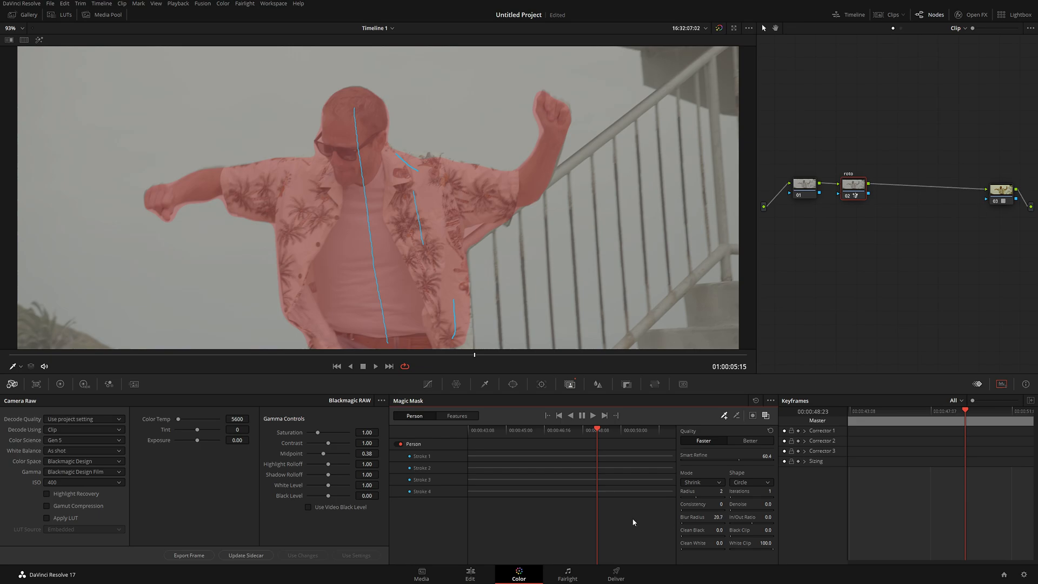
{"action": "mouse_move", "coordinate": [633, 522]}
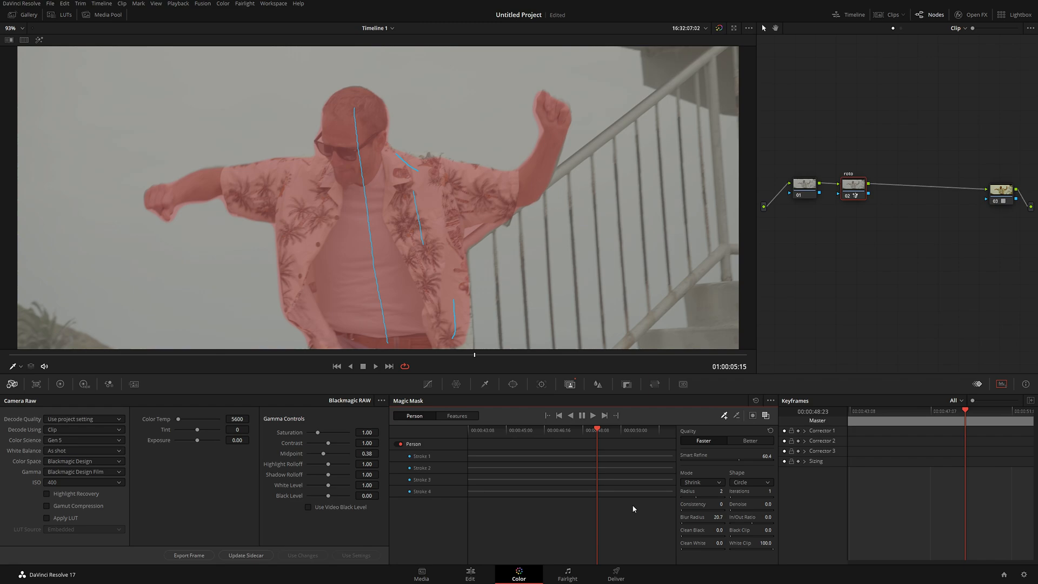
{"action": "mouse_move", "coordinate": [472, 365]}
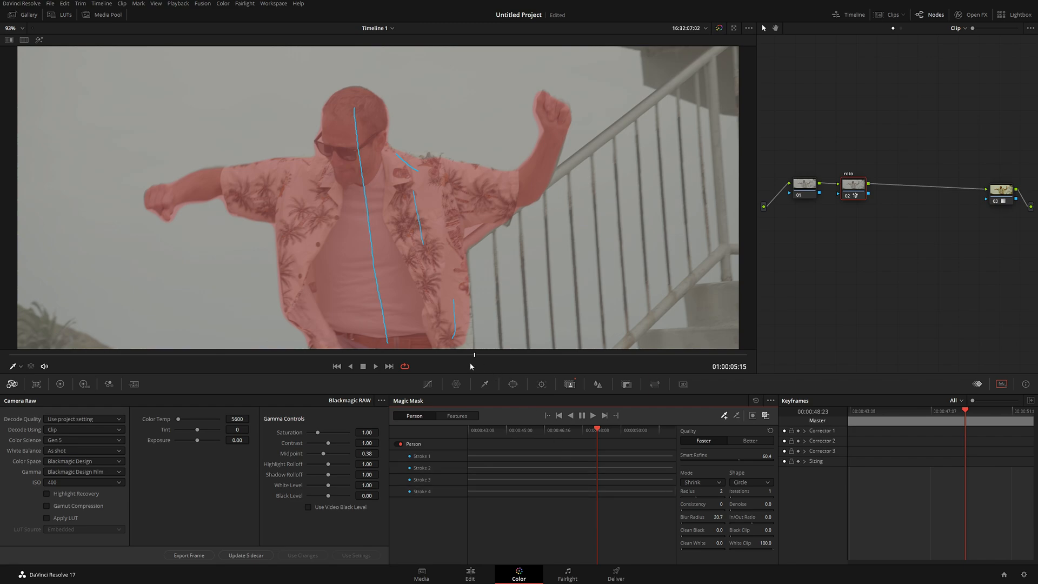
{"action": "mouse_move", "coordinate": [456, 368]}
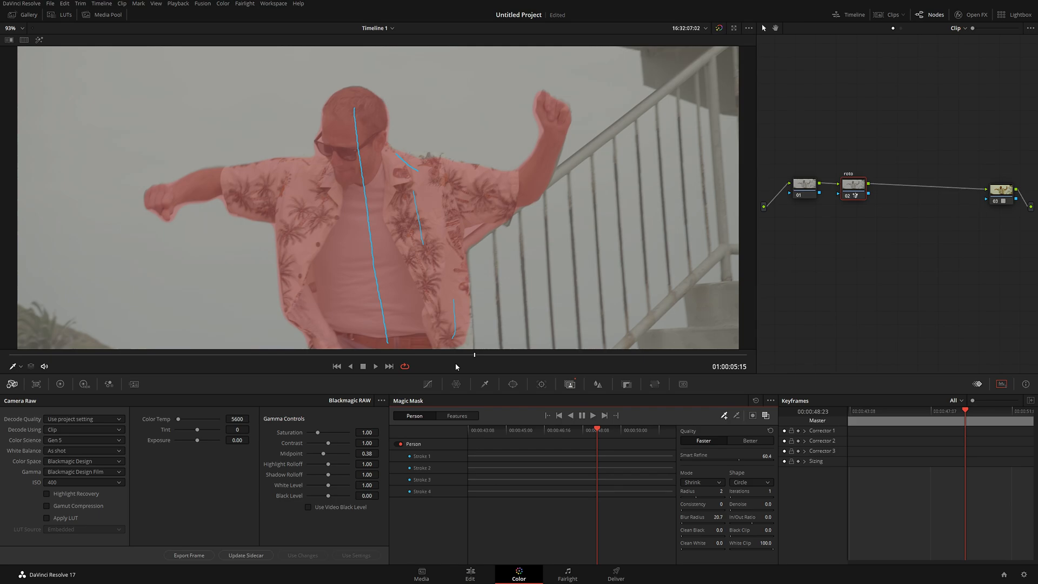
{"action": "mouse_move", "coordinate": [460, 367]}
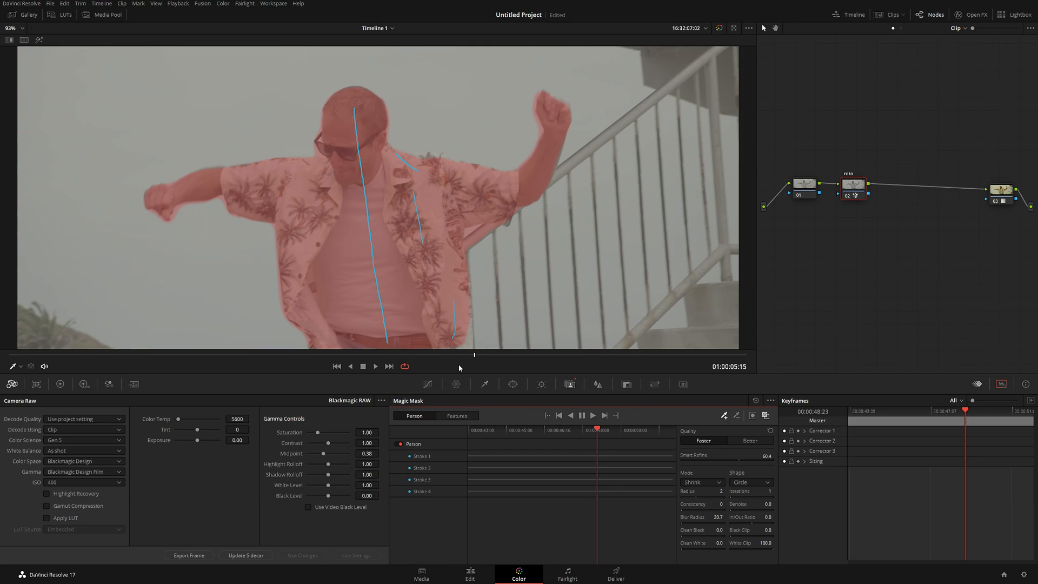
Track the person mask forward, pausing once, until it follows the man to the clip's end
{"action": "left_click", "coordinate": [592, 415]}
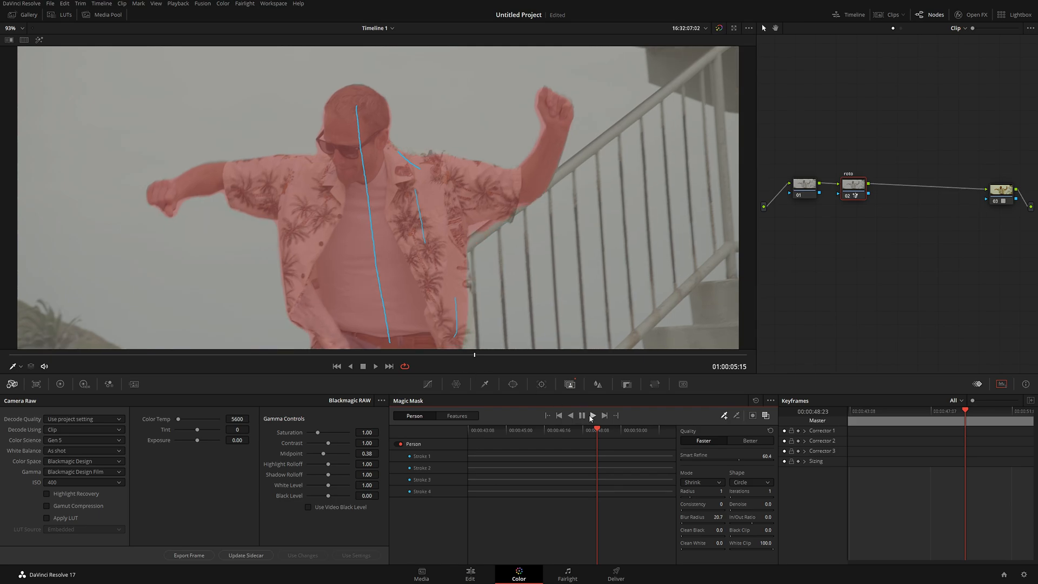
{"action": "left_click", "coordinate": [581, 415]}
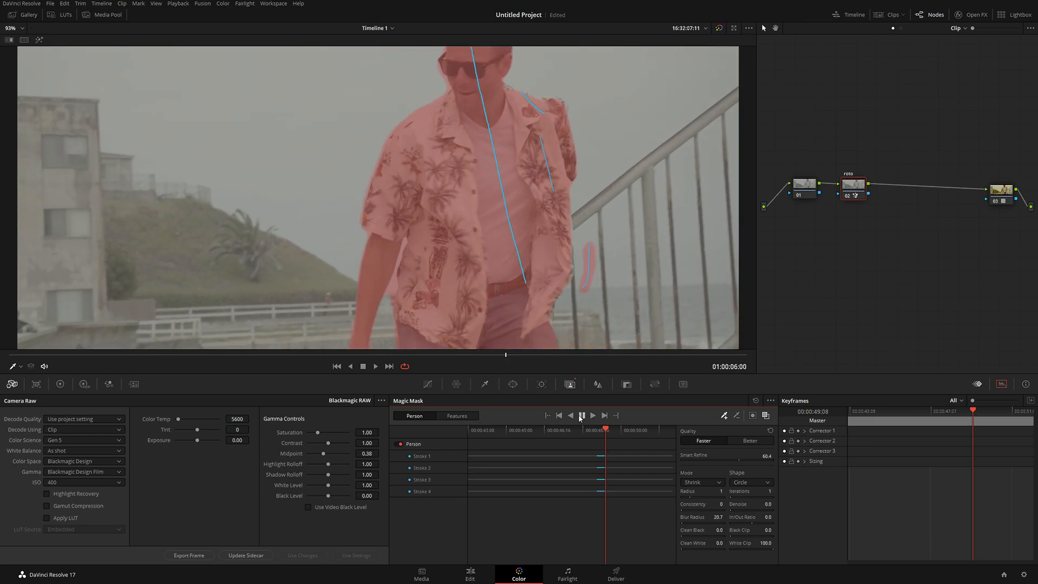
{"action": "left_click", "coordinate": [581, 415]}
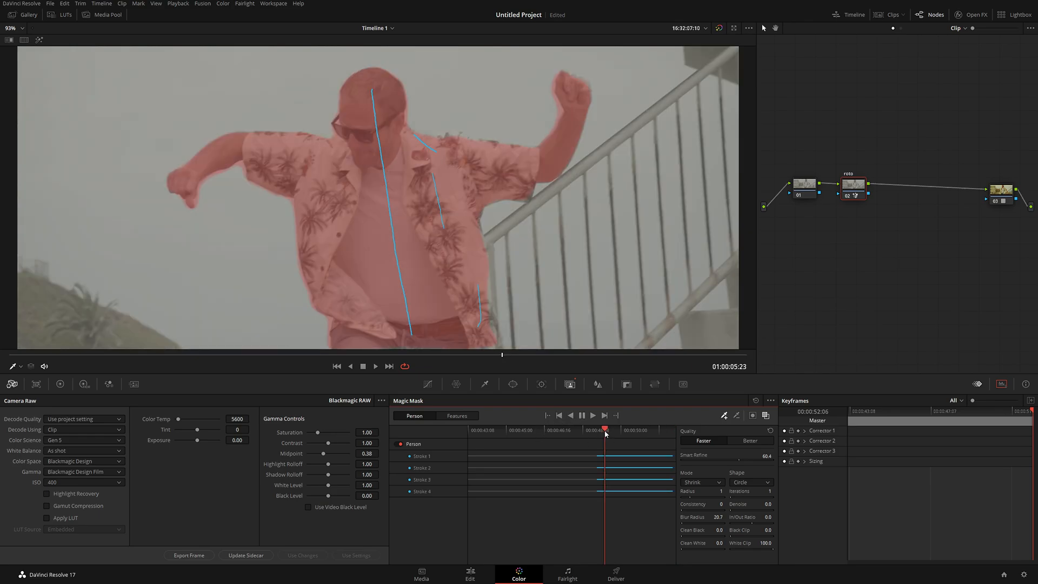
{"action": "left_click", "coordinate": [581, 415]}
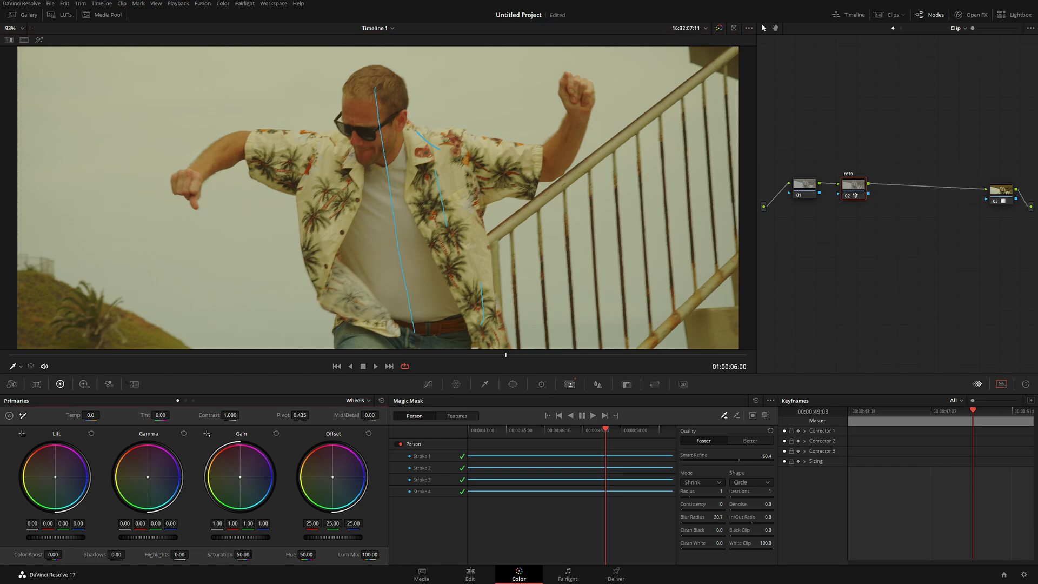
Lower the masked man's saturation to 28.20, check the preview and move to the Key settings
{"action": "left_click_drag", "start_coordinate": [235, 554], "coordinate": [236, 569]}
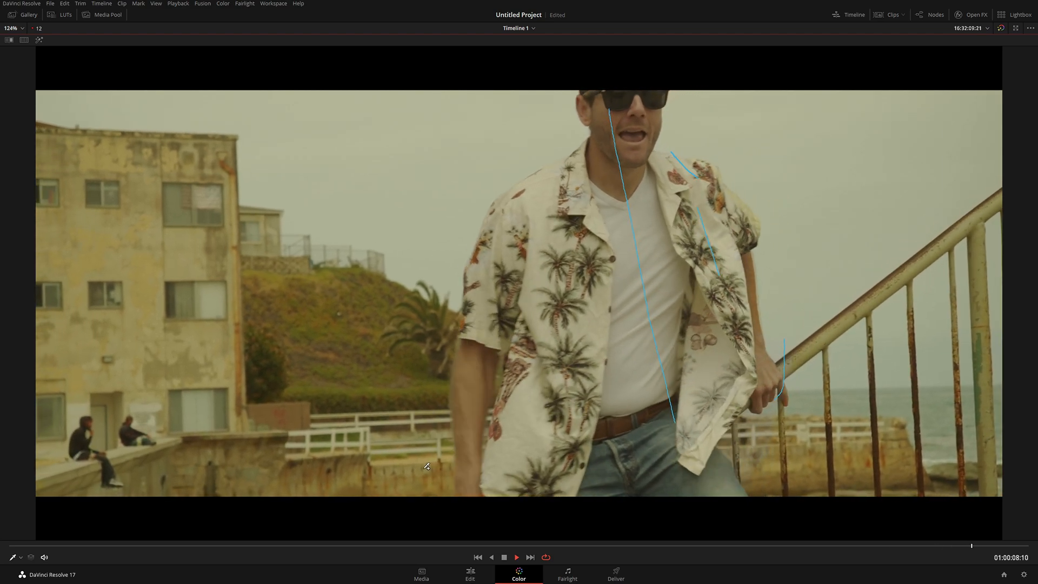
{"action": "left_click", "coordinate": [516, 556]}
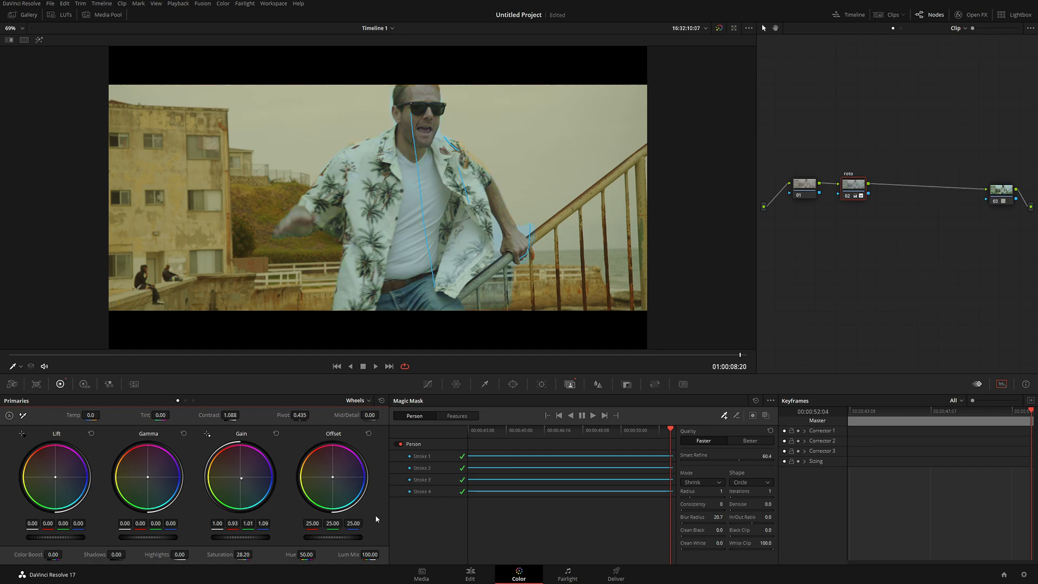
{"action": "left_click", "coordinate": [626, 384]}
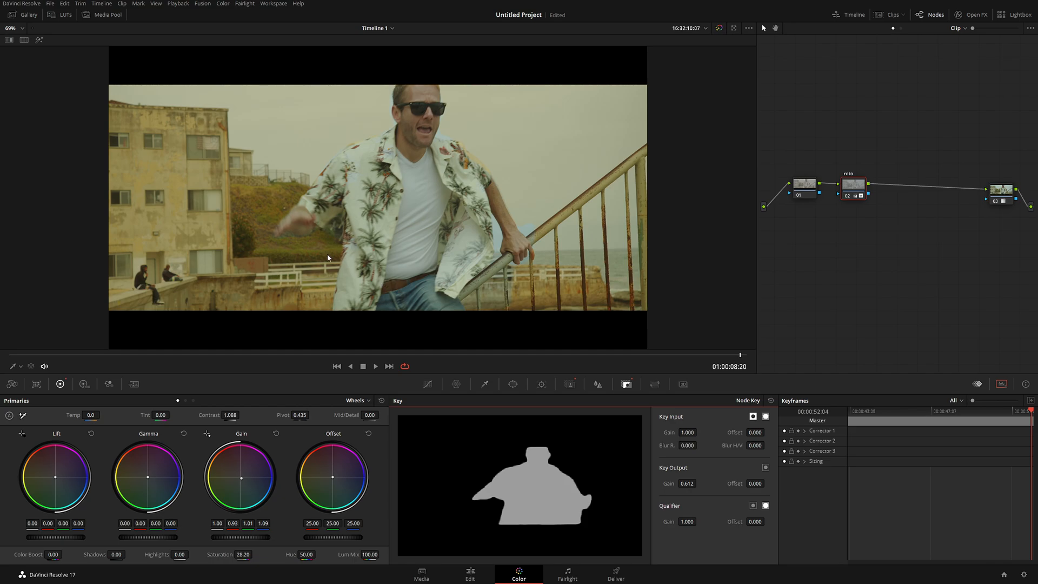
{"action": "mouse_move", "coordinate": [686, 405]}
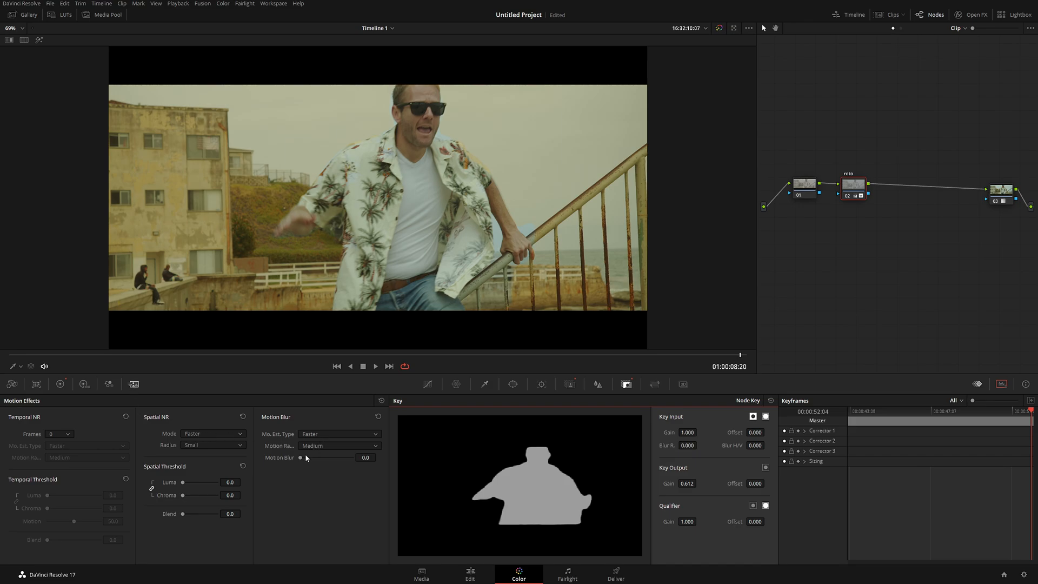
Drag the Motion Blur slider up and settle it at 60.3 for the masked man
{"action": "left_click_drag", "start_coordinate": [303, 457], "coordinate": [345, 458]}
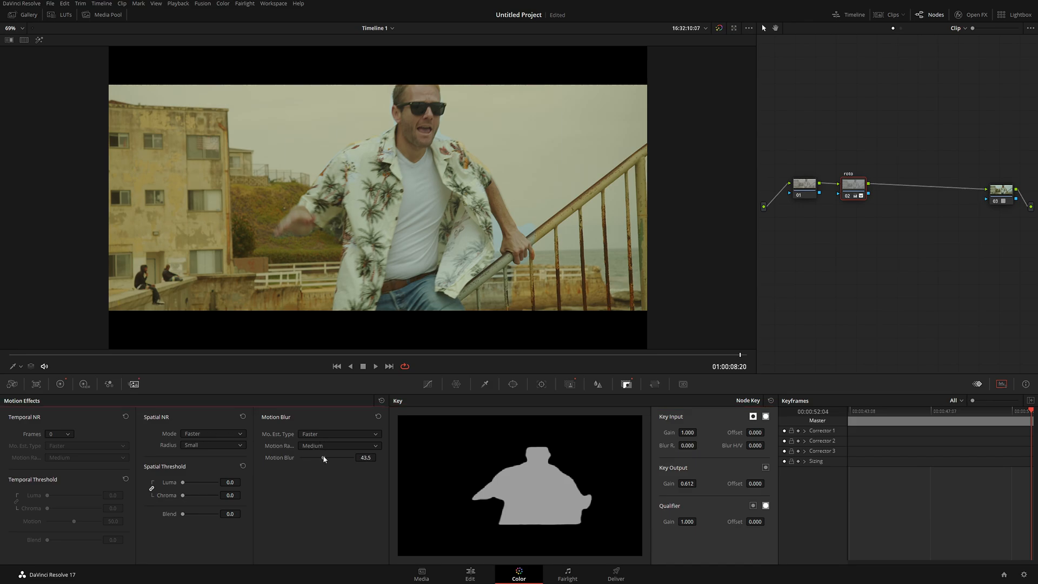
{"action": "left_click_drag", "start_coordinate": [324, 457], "coordinate": [318, 457]}
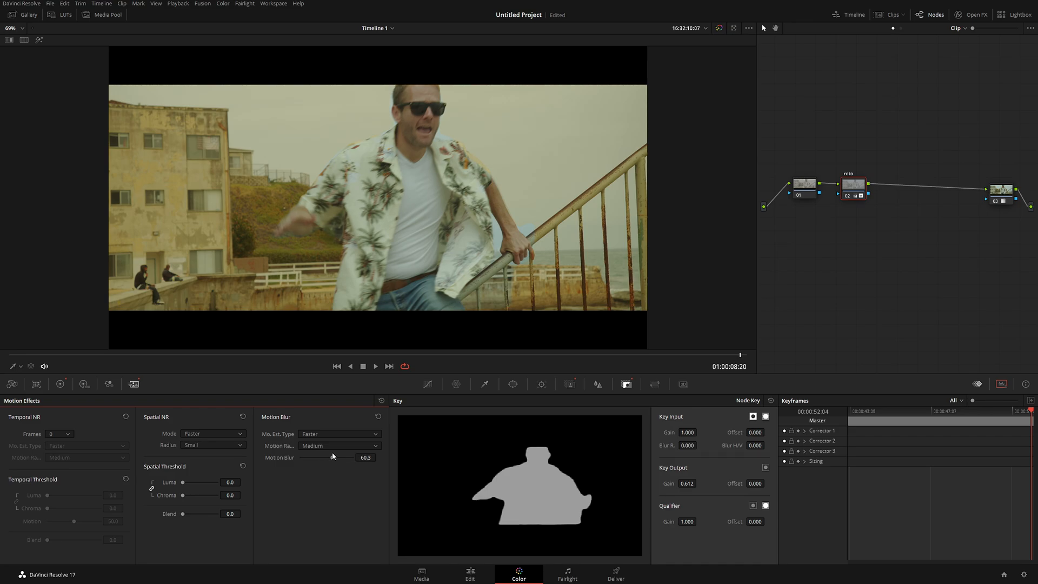
{"action": "mouse_move", "coordinate": [332, 455]}
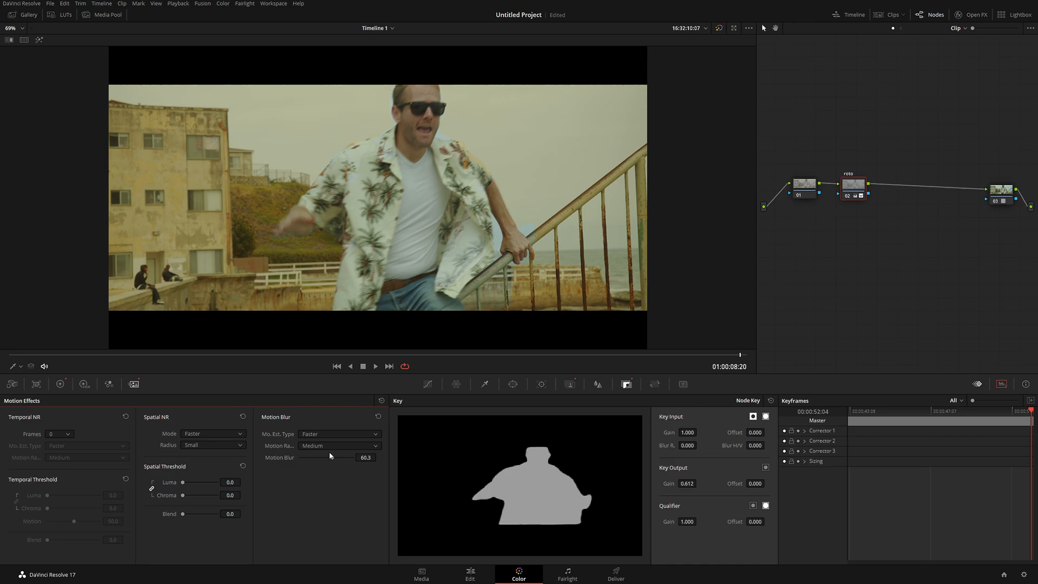